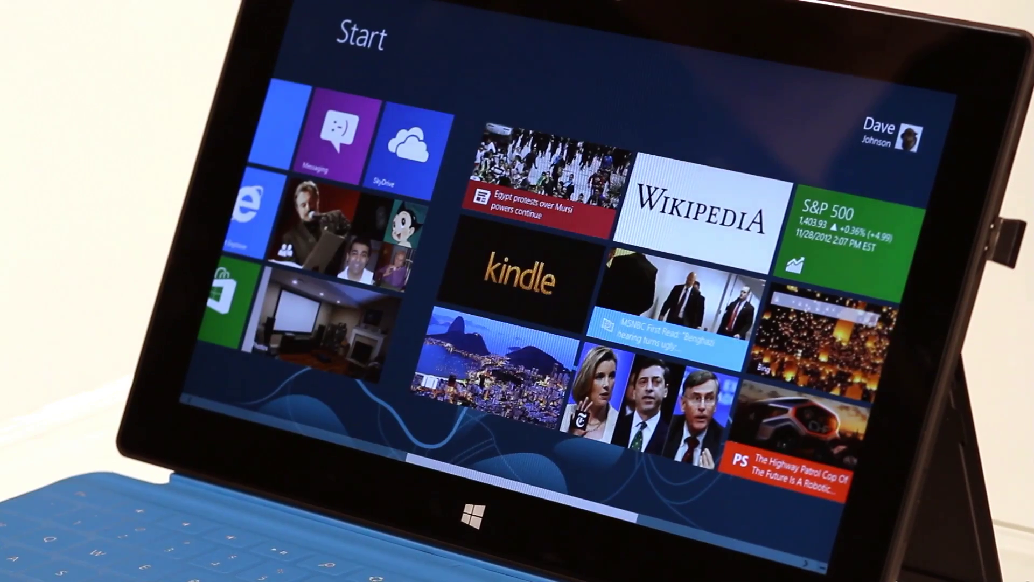
scroll("right", 3)
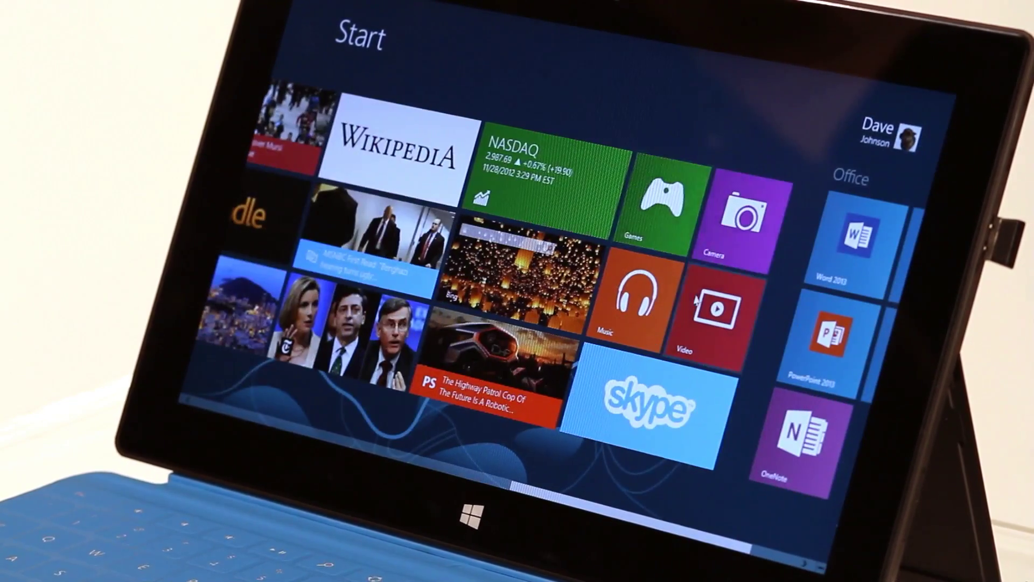